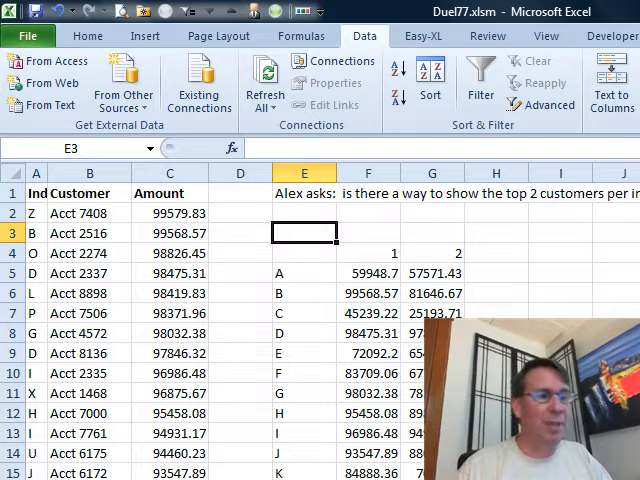
# - Start E3's formula as =AGGREGATE( with function number 14 and option 6 to ignore errors
pyautogui.write('=AGG')
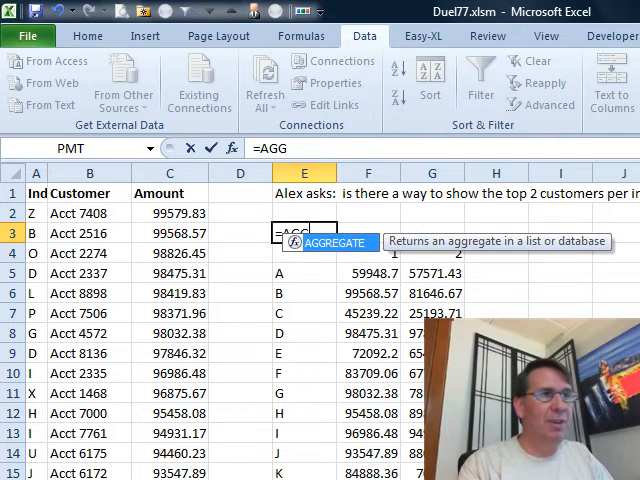
pyautogui.write('AGGREGATE(')
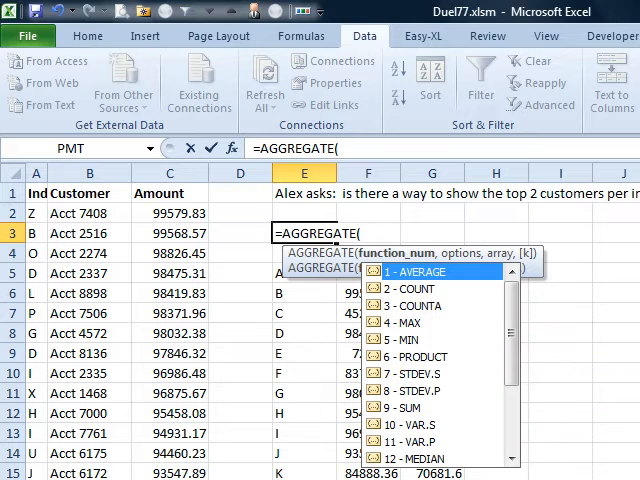
pyautogui.scroll(-3)
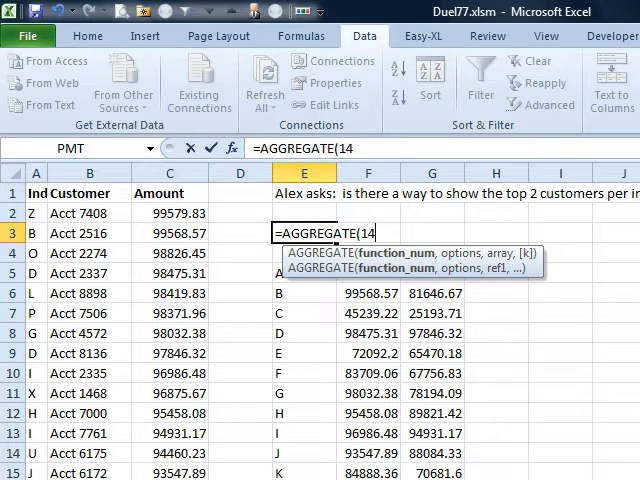
pyautogui.write(',6,')
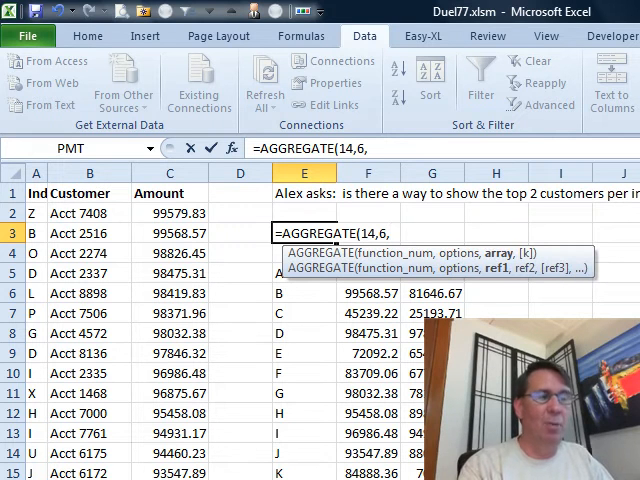
# - Divide amounts by the industry="A" test with k of 2 and enter, returning 57571.43
pyautogui.write('($C$2:$C$194')
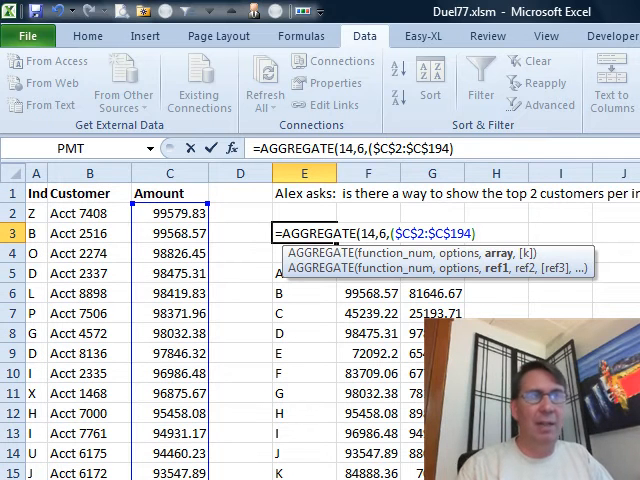
pyautogui.write('/')
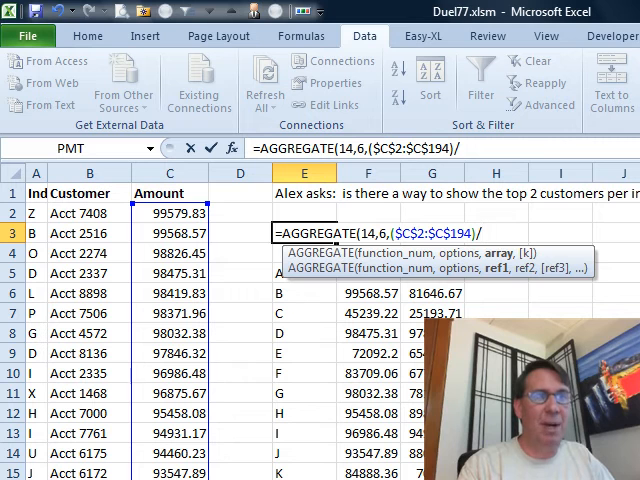
pyautogui.write('($A$2:$A$194')
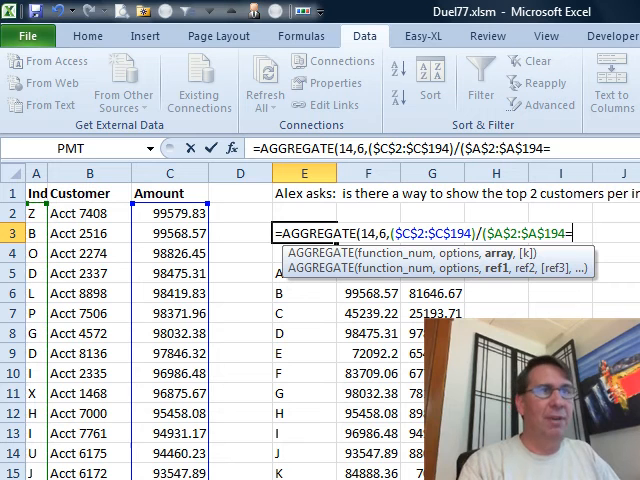
pyautogui.write('="A"')
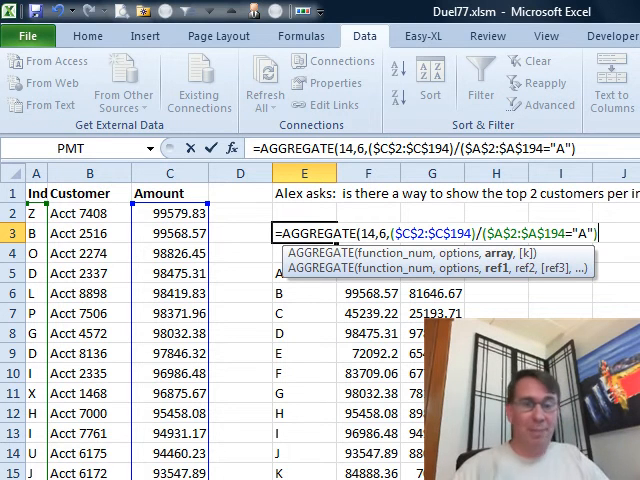
pyautogui.write(',')
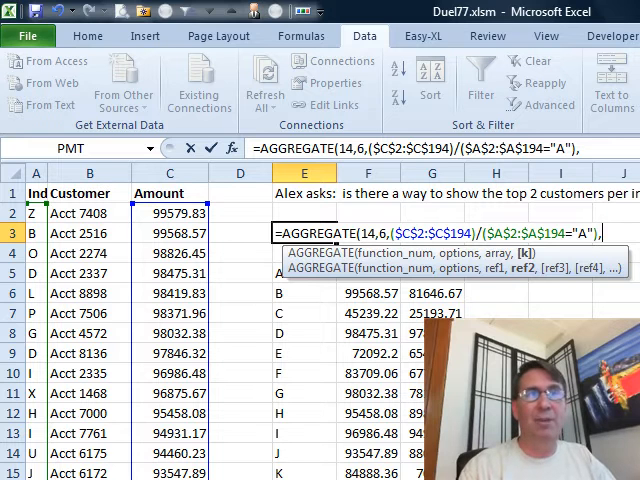
pyautogui.write(',2')
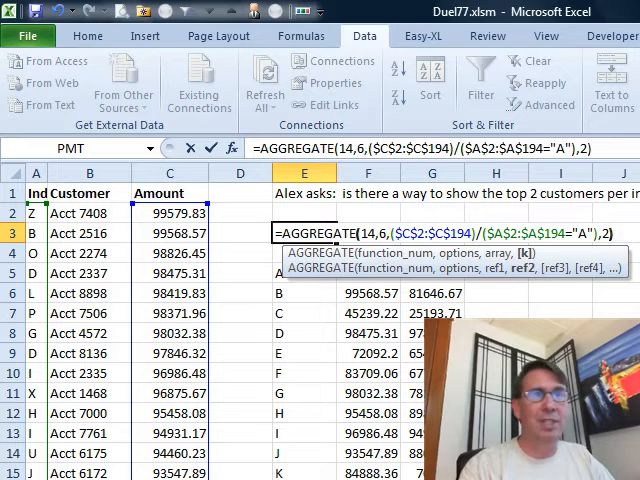
pyautogui.press('Enter')
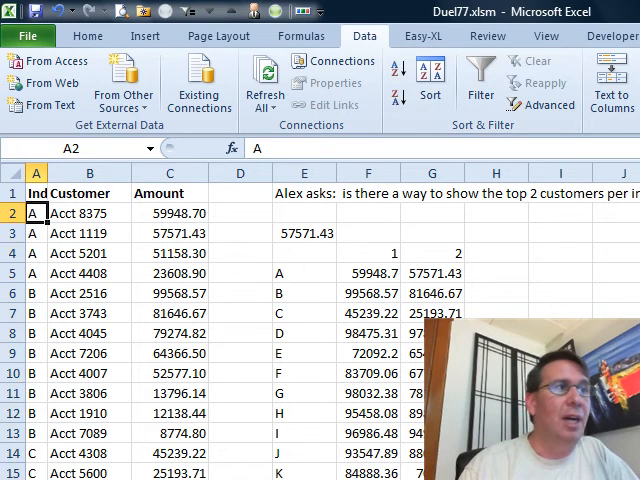
pyautogui.click(170, 233)
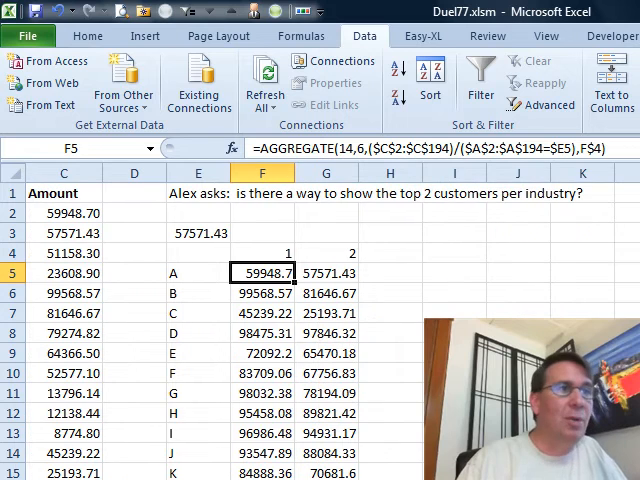
pyautogui.doubleClick(262, 272)
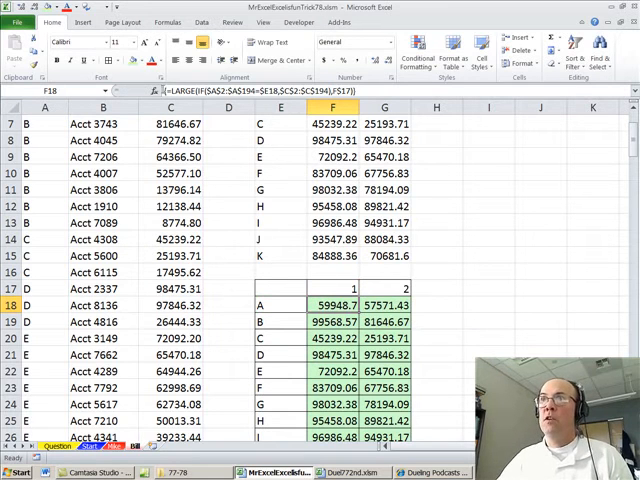
# - Scroll through the LARGE(IF...) top-customers table in MrExcelExcelisfunTrick78.xlsm
pyautogui.scroll(-3)
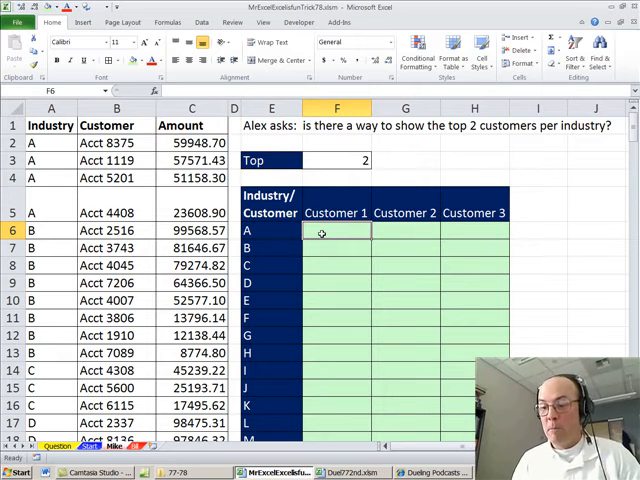
# - Begin F6 with =IF(COLUMNS($F6:F6)>$F$3 to test against the Top count
pyautogui.write('=IF(')
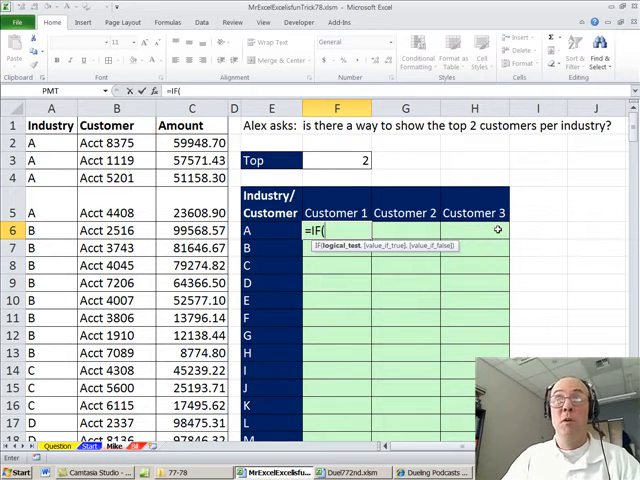
pyautogui.moveTo(363, 308)
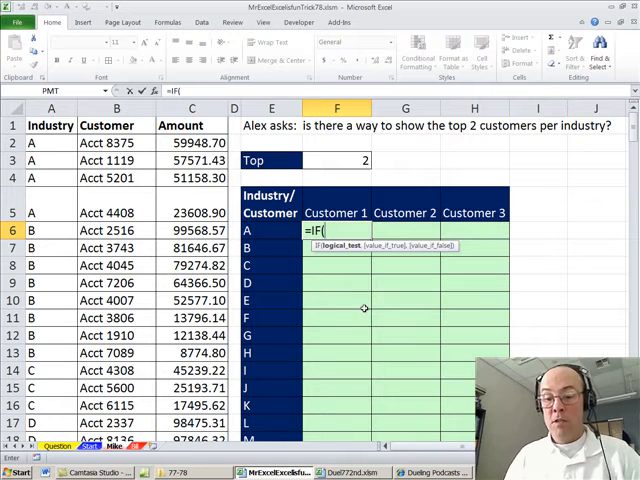
pyautogui.write('column')
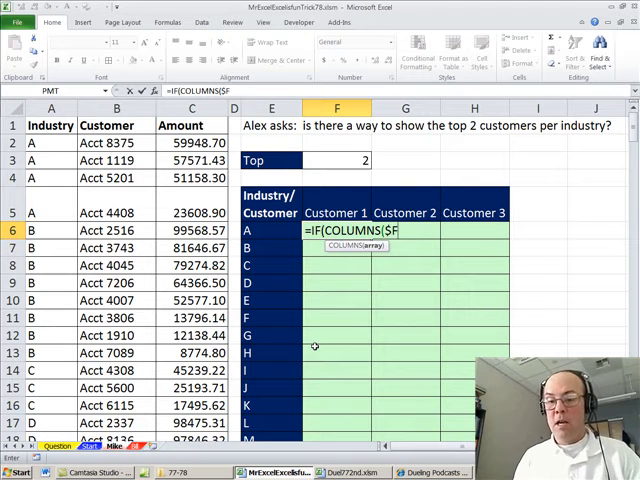
pyautogui.write('6:F6')
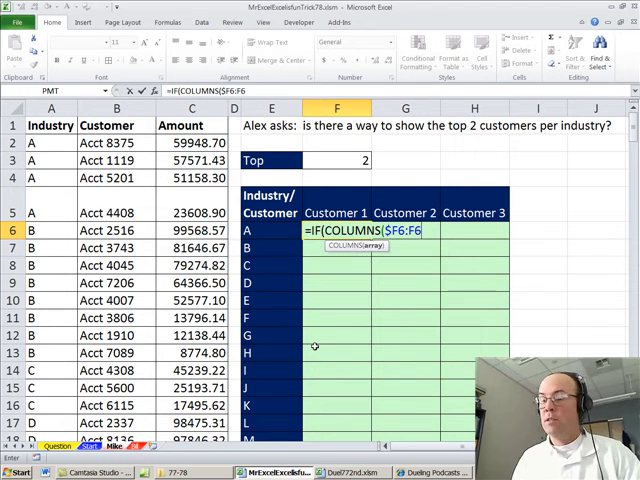
pyautogui.write(')')
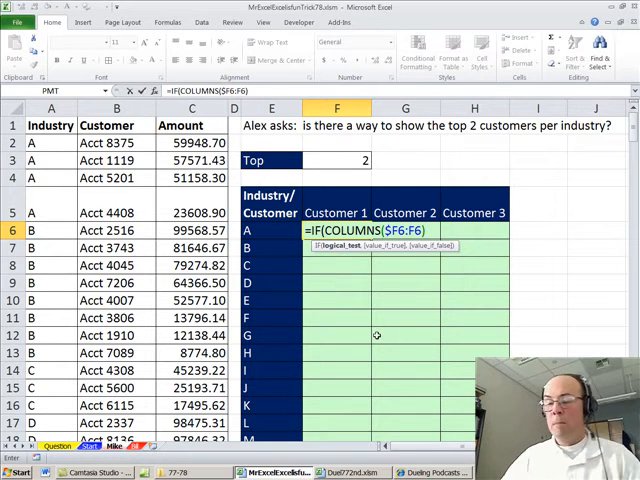
pyautogui.write('>')
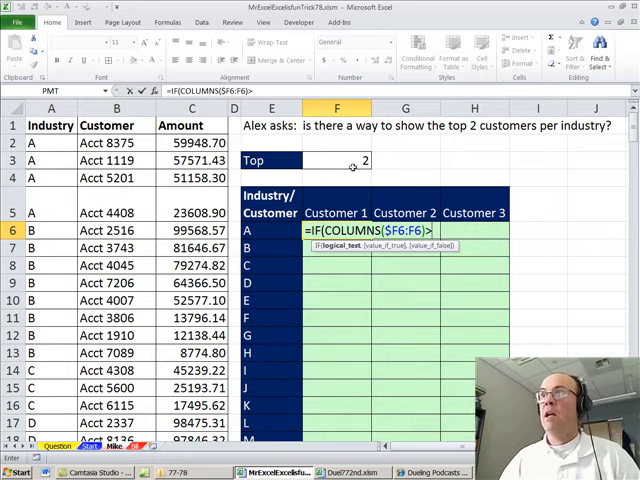
pyautogui.write('>$F$3')
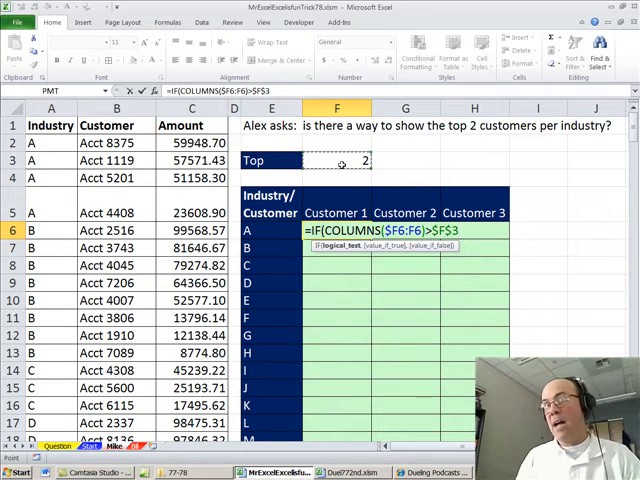
# - Return "" beyond Top, otherwise start INDEX over the $B$2:$B$194 customer list
pyautogui.write(',')
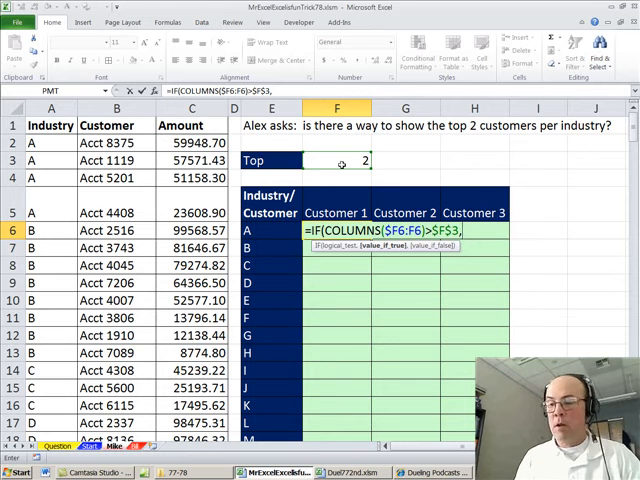
pyautogui.write('"",')
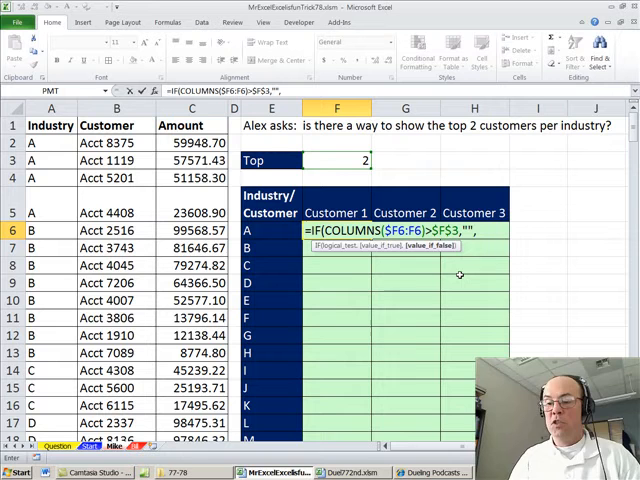
pyautogui.write('i')
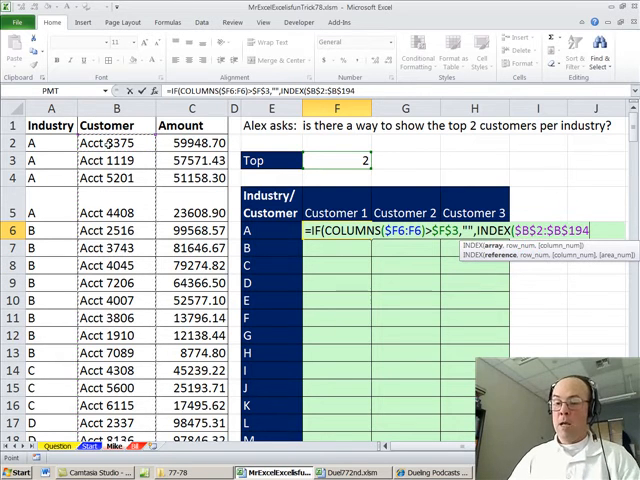
pyautogui.write(',')
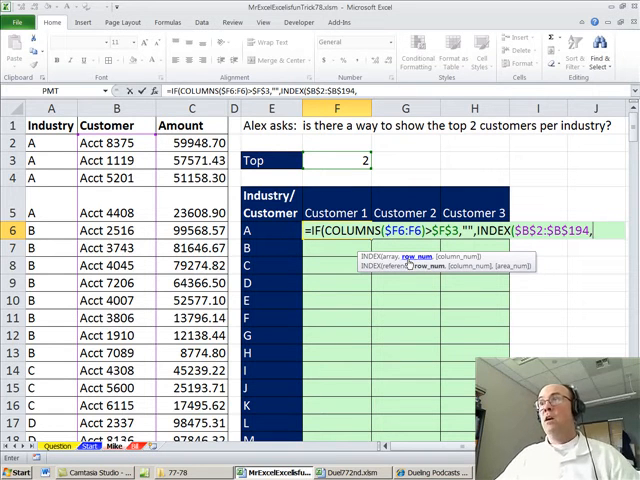
pyautogui.write('s')
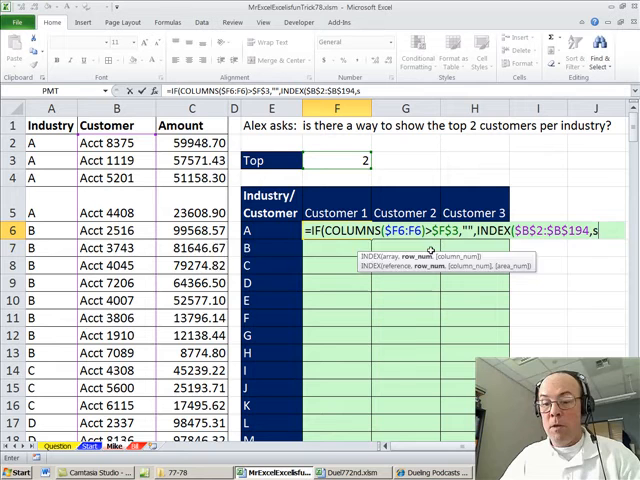
# - Add SMALL(IF($A$2:$A$194=$E6,IF($C$2:$C$194>=LARGE(IF( to the F6 formula
pyautogui.write('SMALL(')
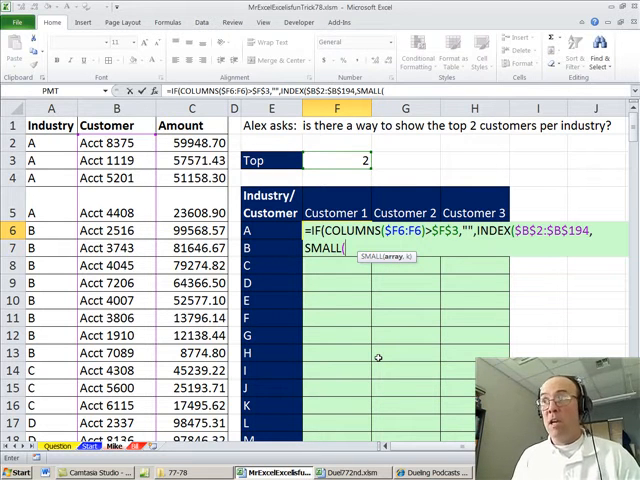
pyautogui.write('IF($A$2:$A$194=$E6,IF(')
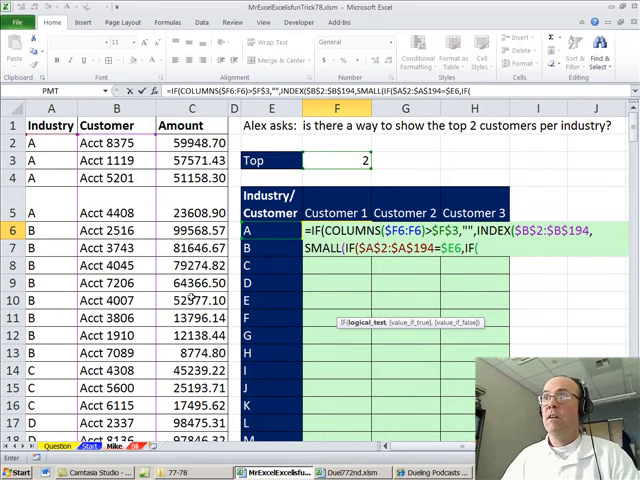
pyautogui.scroll(-3)
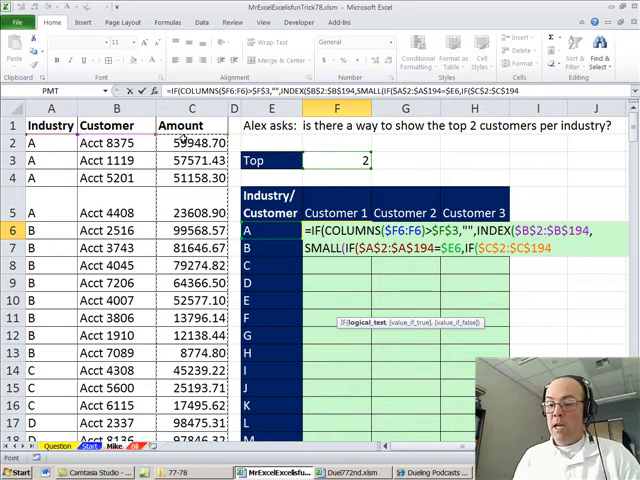
pyautogui.write('>=')
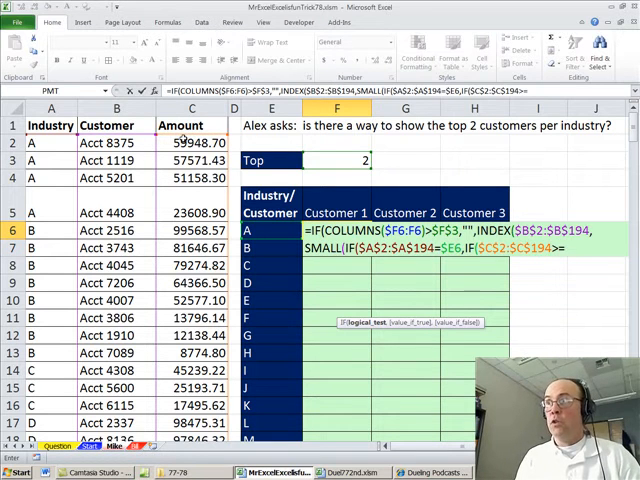
pyautogui.write('larg')
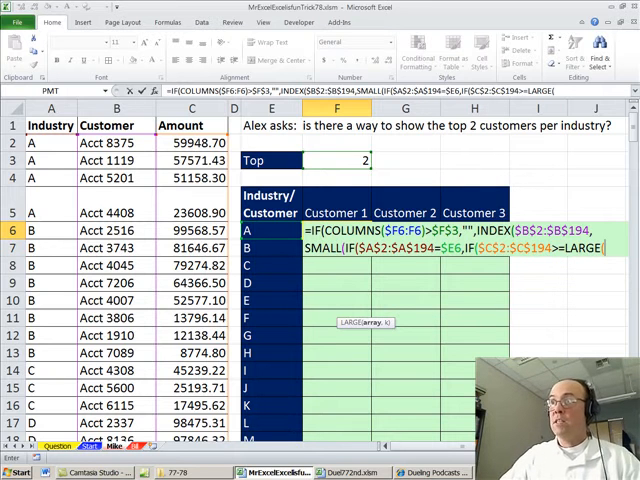
pyautogui.write('IF($A$2:$A$194=')
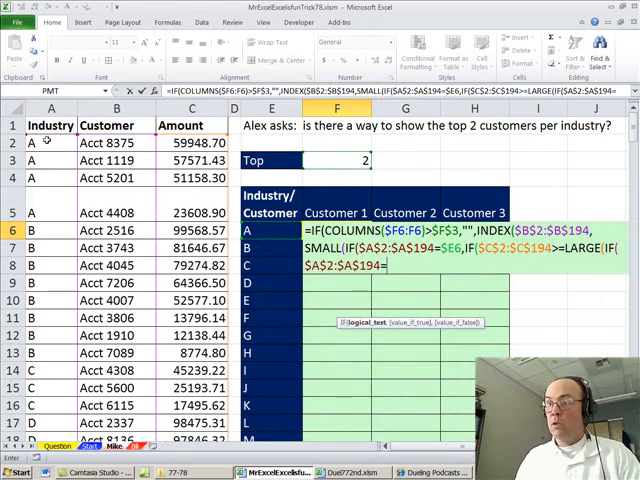
# - Make LARGE use industry-matched amounts $C$2:$C$194 with absolute $F$3 as k
pyautogui.click(270, 231)
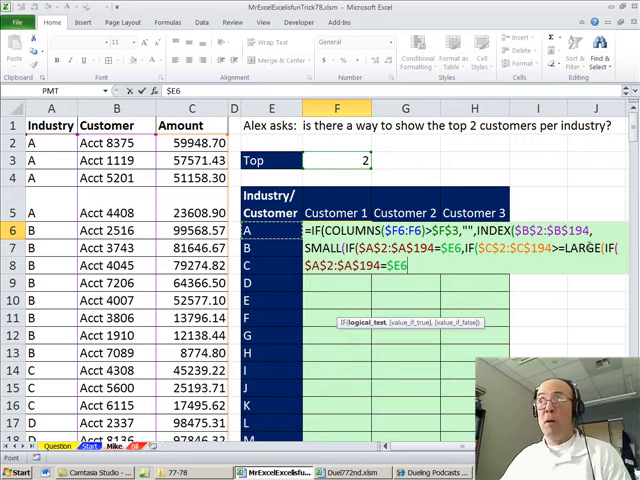
pyautogui.write(',C2')
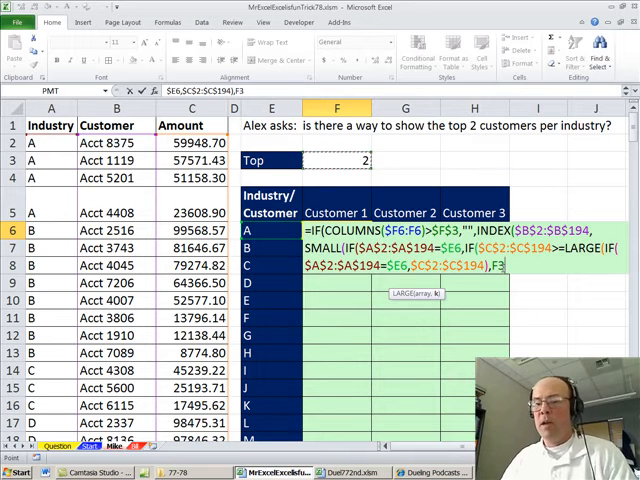
pyautogui.press('f4')
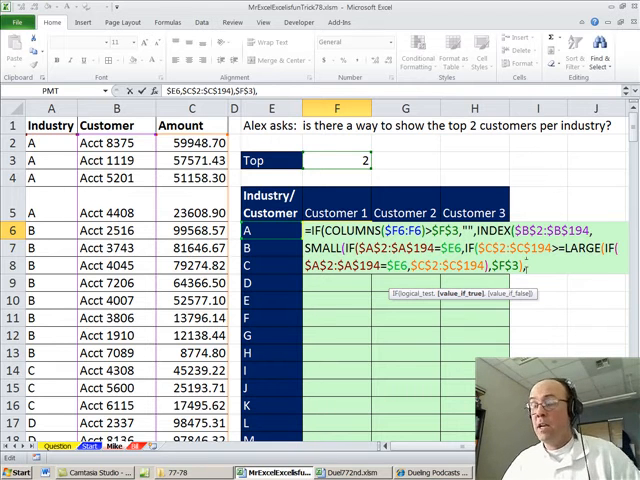
# - Add ROW($B$2:$B$194)-ROW(B2)+1 to finish the array formula, then select the Acct 4045 cell
pyautogui.write('ROW(')
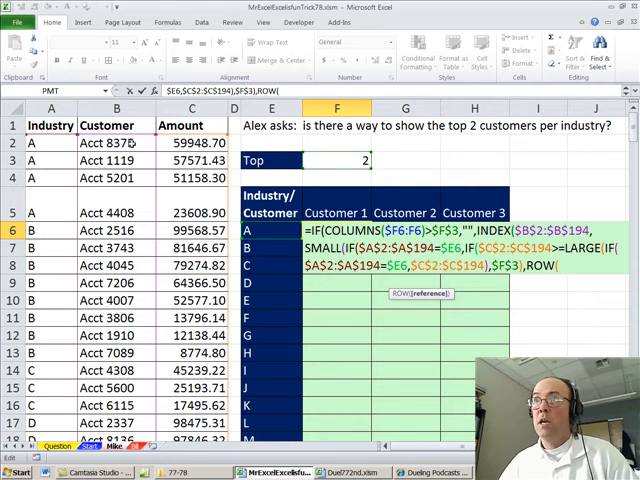
pyautogui.write('B2')
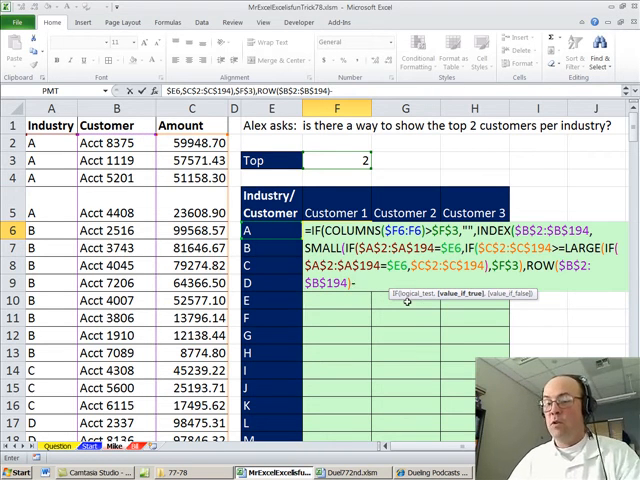
pyautogui.write('-ROW(B2')
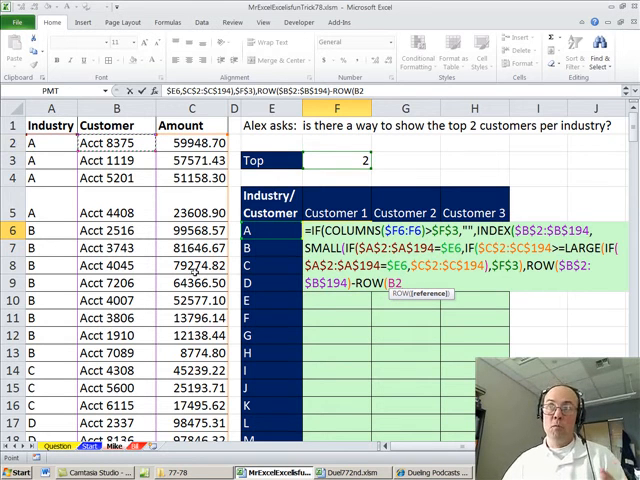
pyautogui.write(')+1')
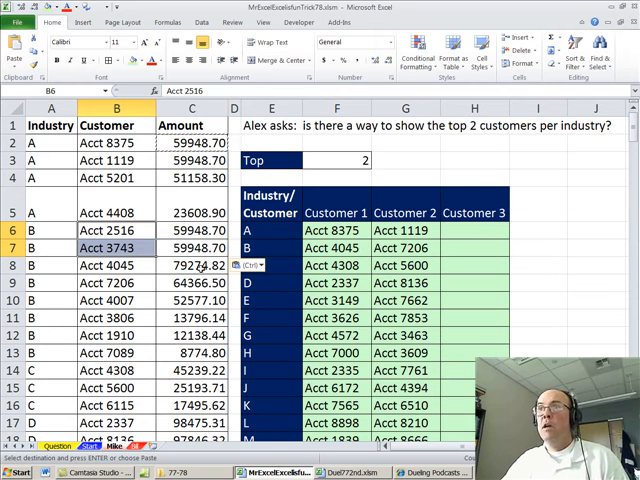
pyautogui.click(115, 265)
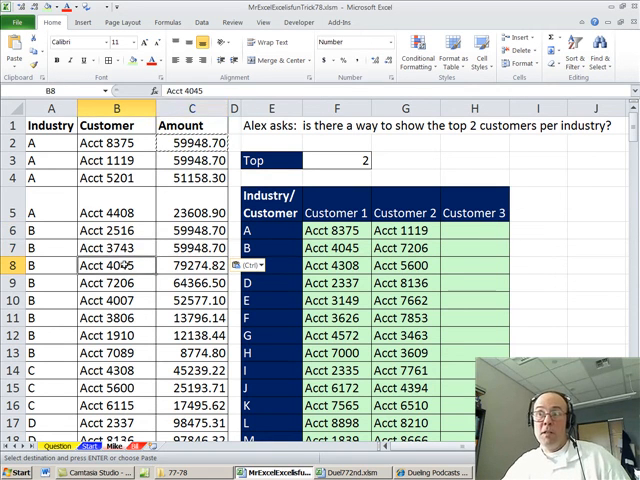